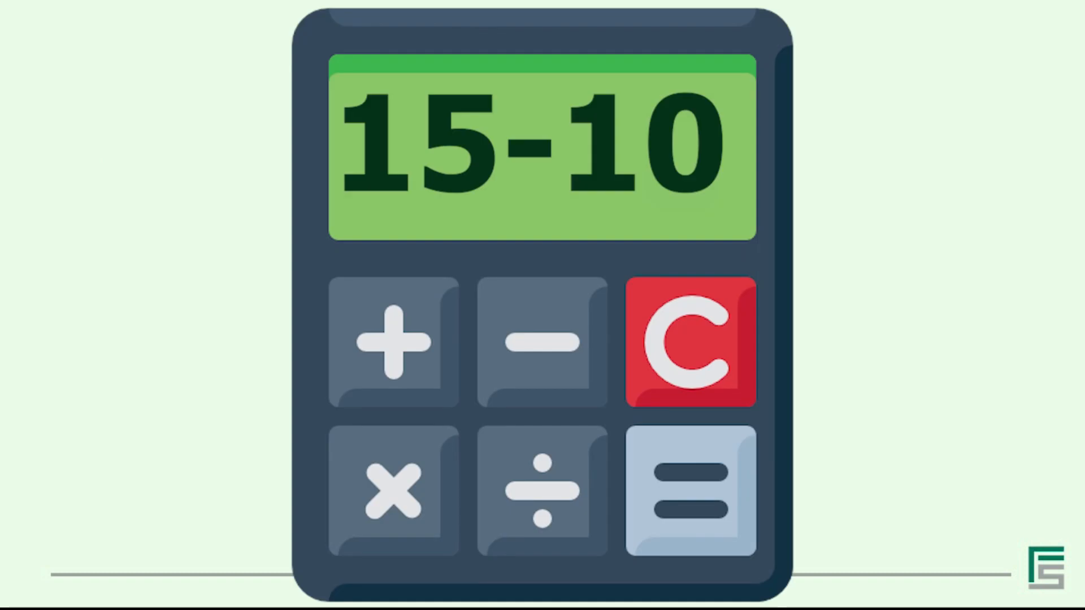
Run the calculator animation until its display changes from 15-10 to 5
{"action": "left_click", "coordinate": [690, 490]}
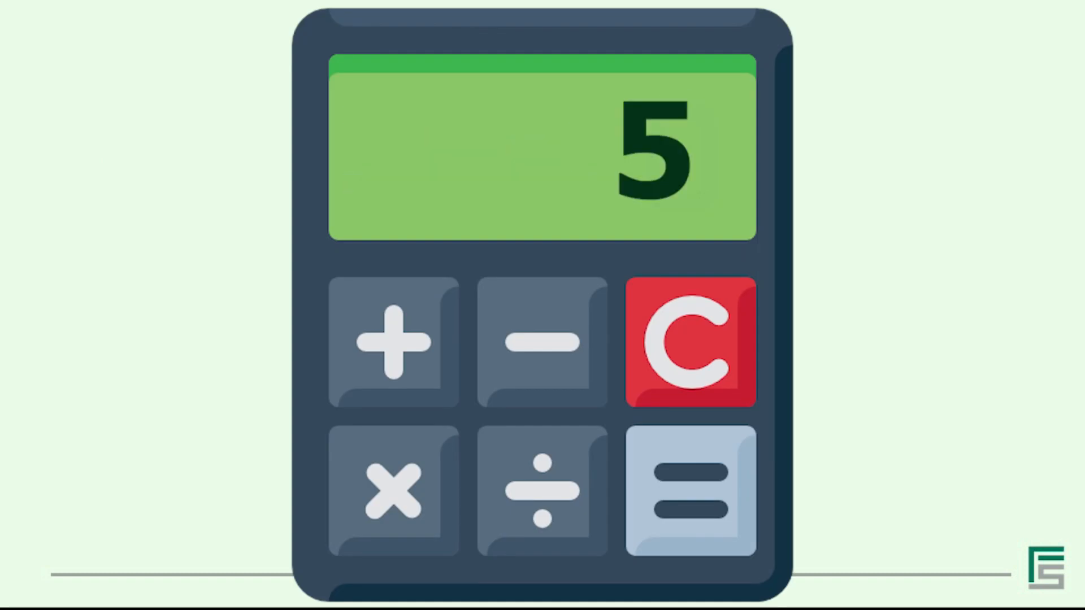